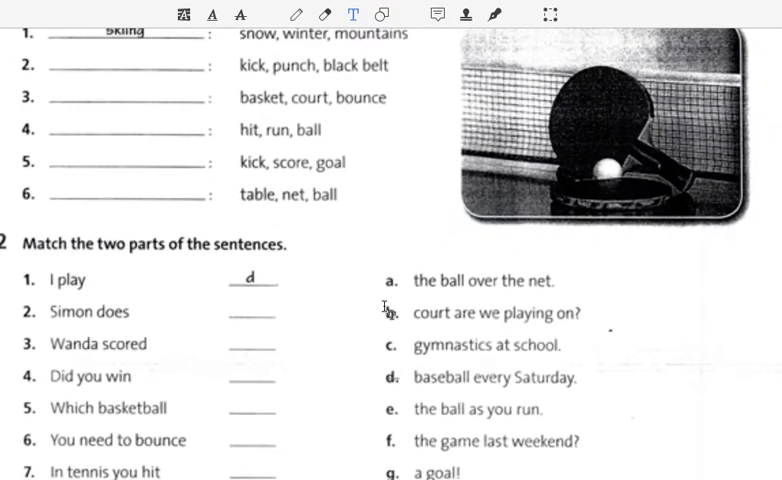
scroll(down, 3)
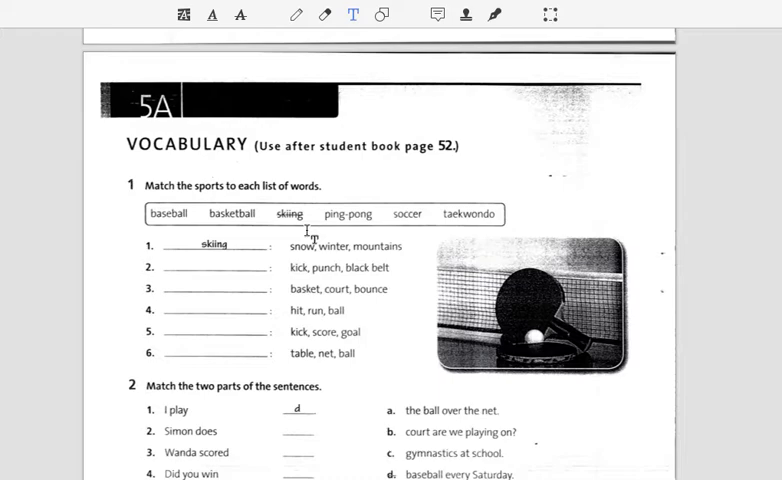
scroll(down, 3)
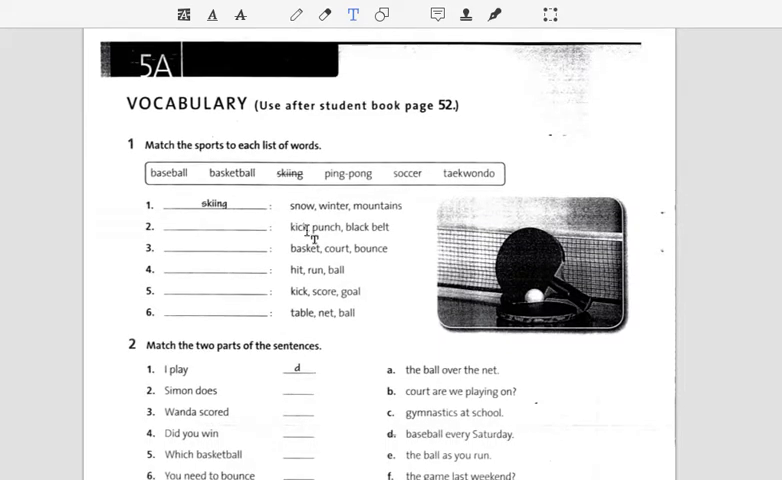
scroll(down, 3)
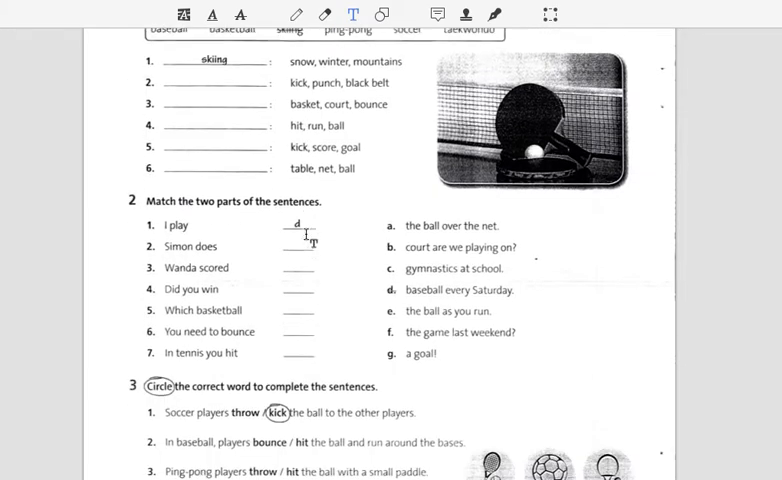
scroll(down, 3)
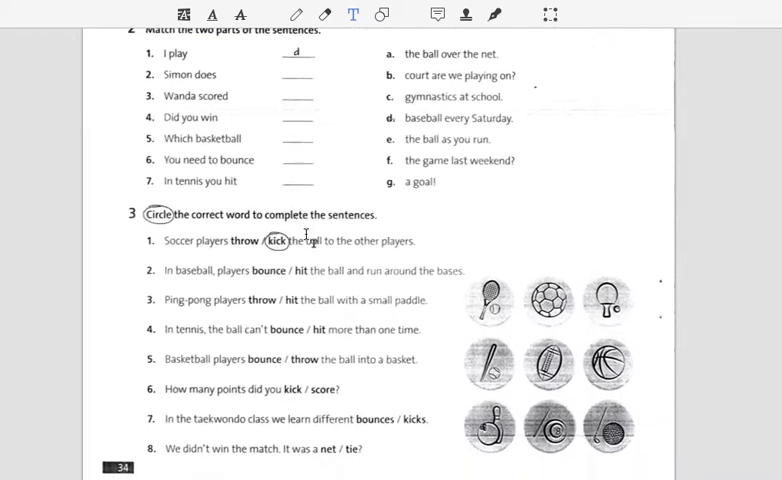
scroll(up, 3)
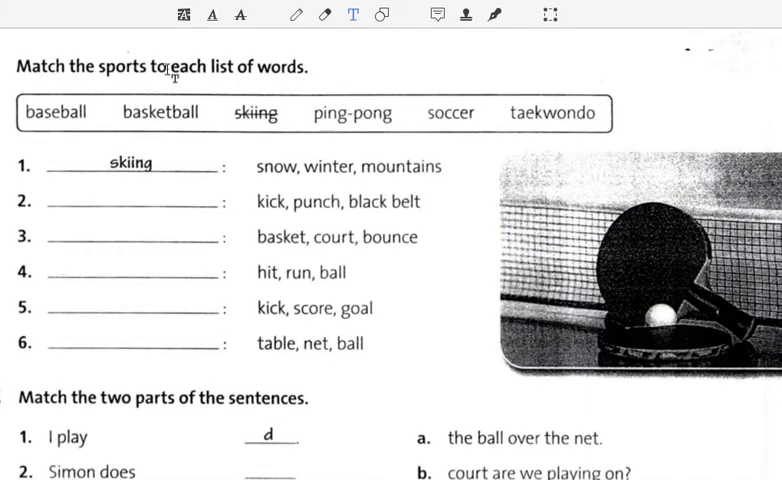
mouse_move(288, 68)
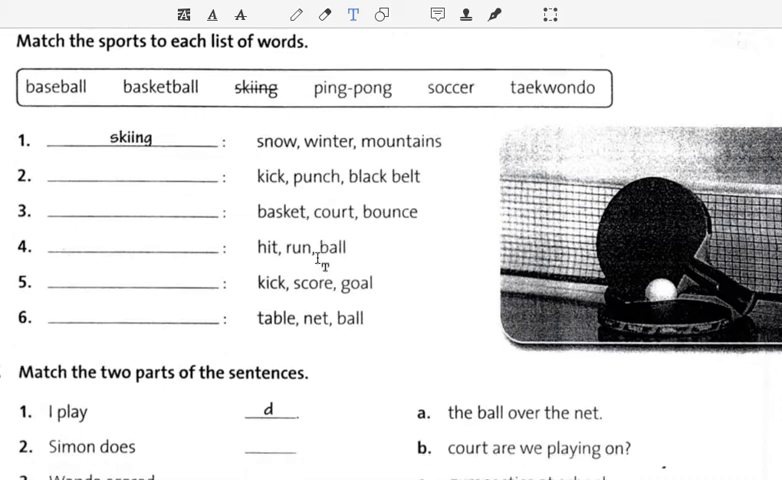
scroll(down, 3)
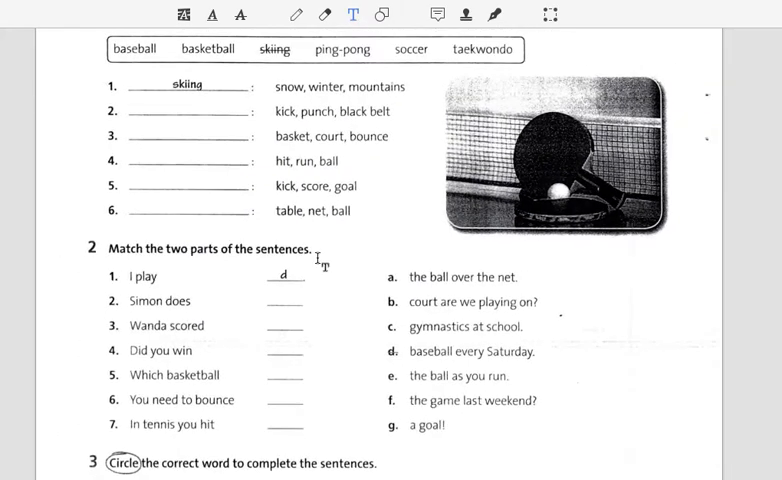
scroll(down, 3)
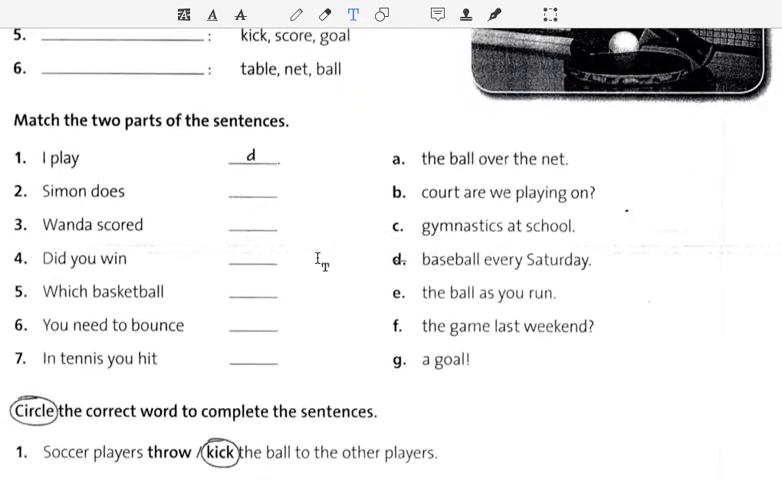
scroll(down, 3)
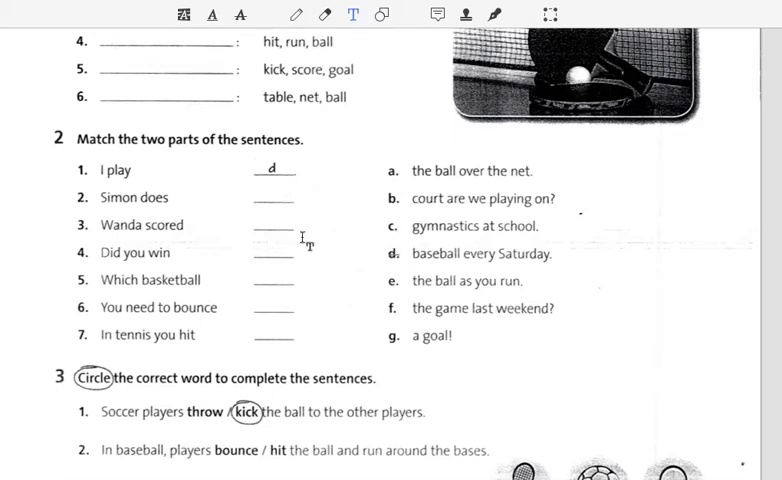
scroll(down, 3)
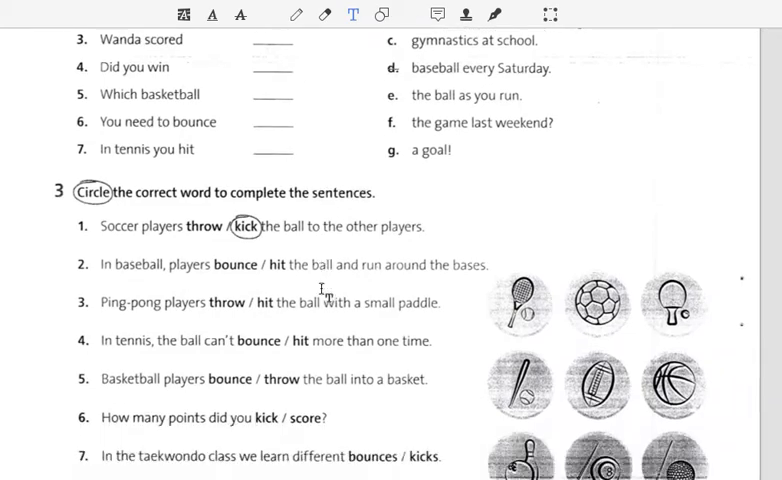
scroll(down, 3)
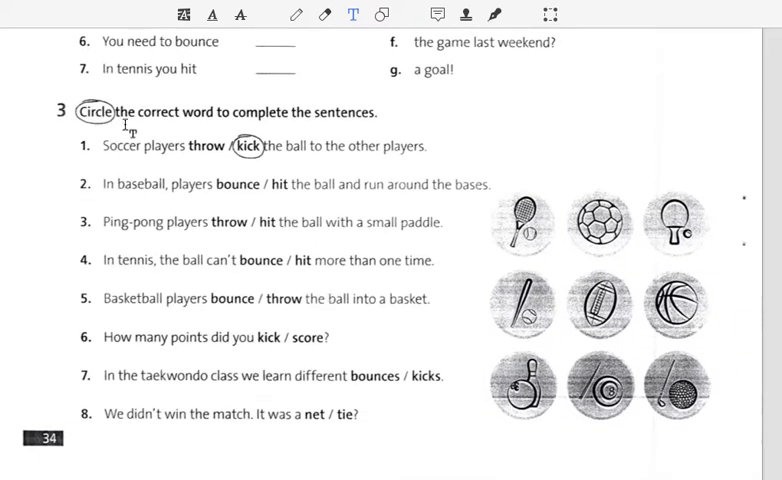
mouse_move(372, 116)
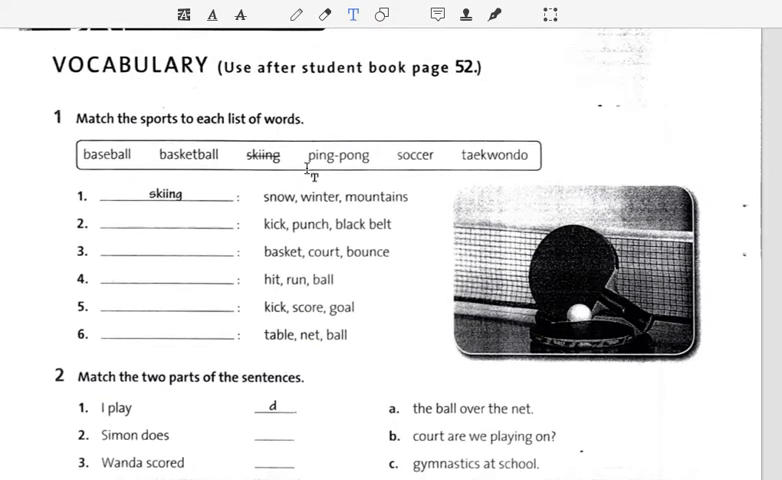
scroll(down, 3)
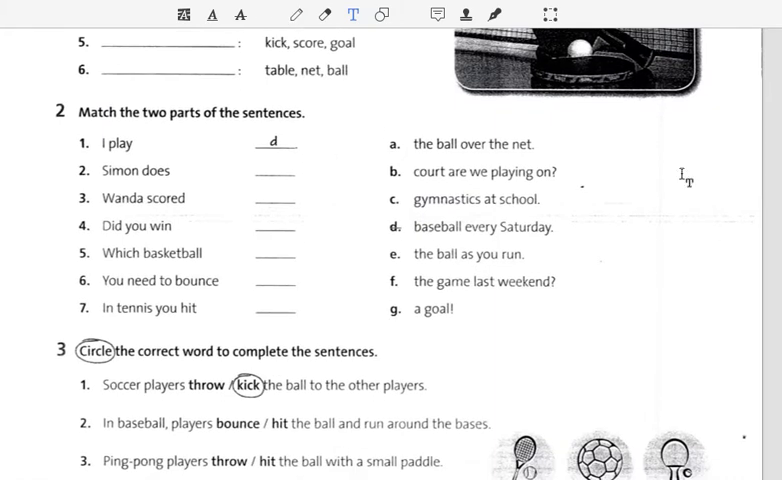